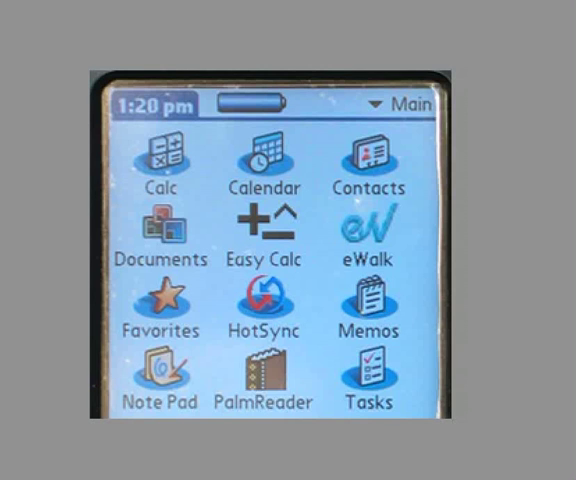
Step: Launch eWalk from the Palm launcher to its Main Menu with 3 stored walkthroughs
left_click(368, 228)
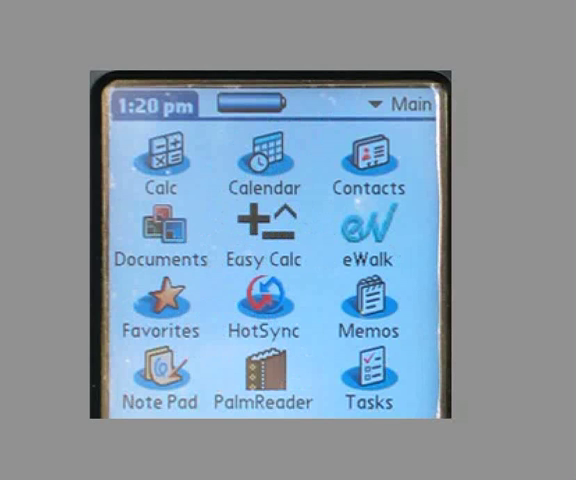
left_click(368, 224)
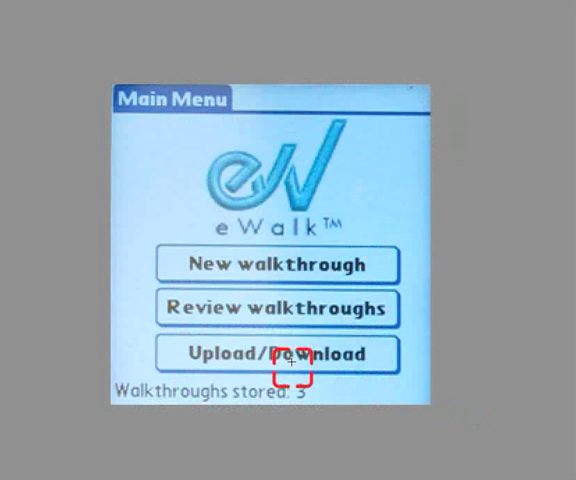
Step: Enable Upload Walkthroughs in Upload/Download, then return to the Palm launcher
left_click(290, 354)
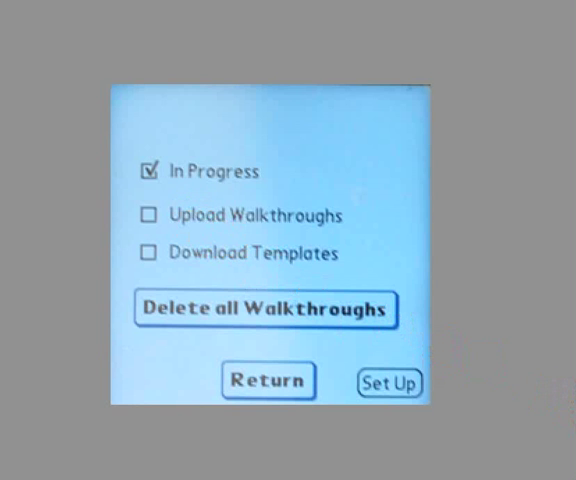
left_click(148, 214)
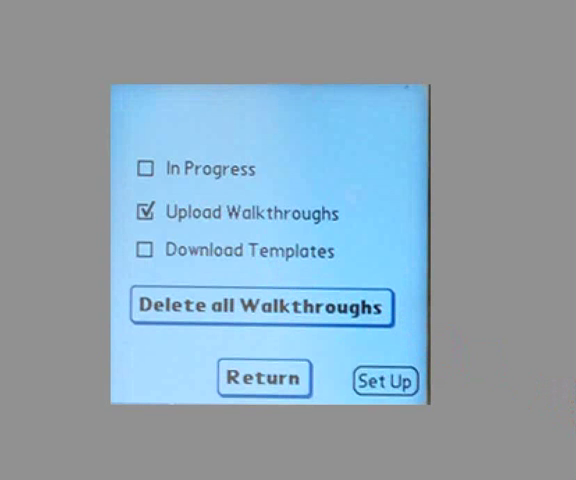
left_click(264, 378)
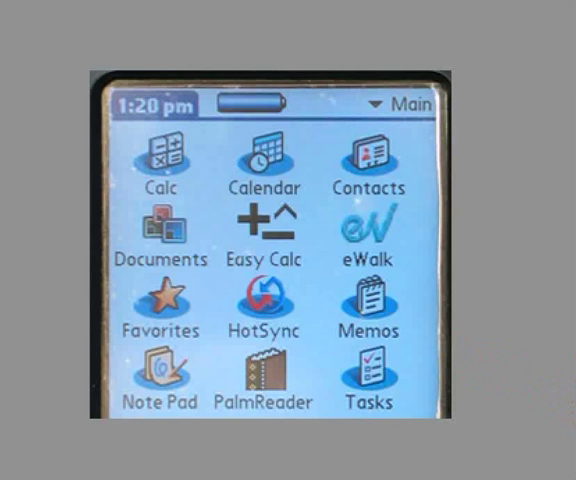
left_click(262, 304)
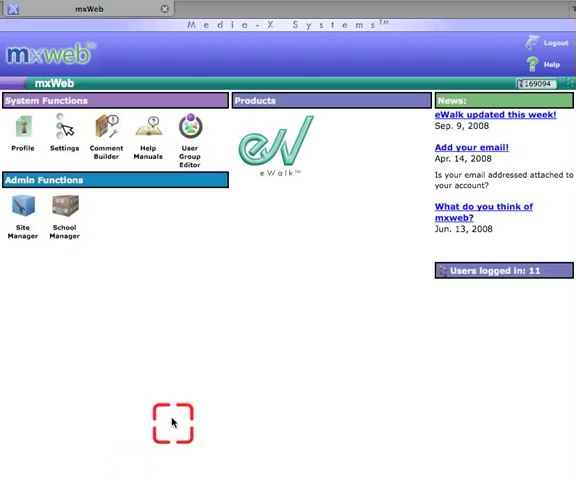
mouse_move(300, 184)
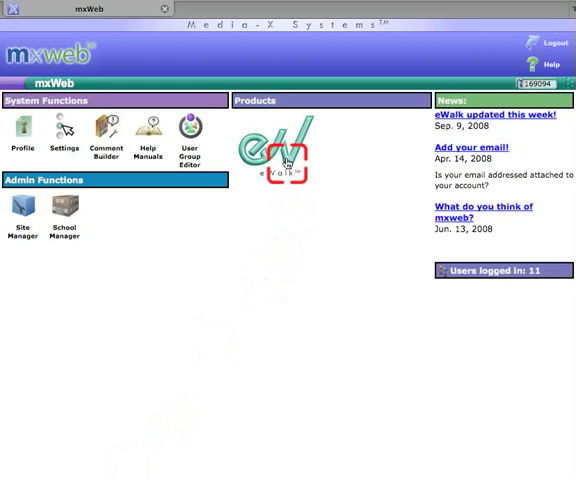
Step: Enter the eWalk site via its logo and OK the notice of four new walk-throughs
left_click(284, 144)
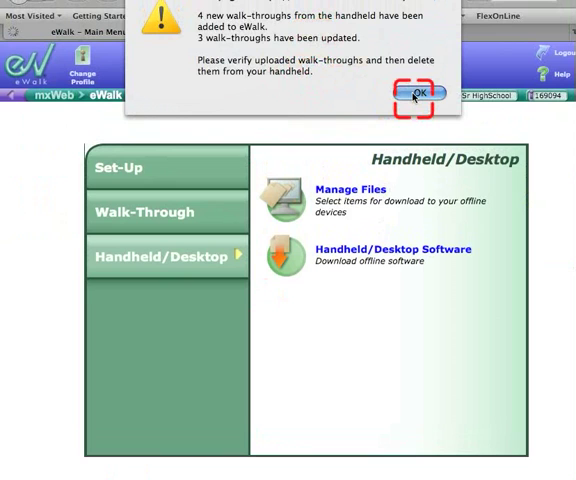
left_click(416, 94)
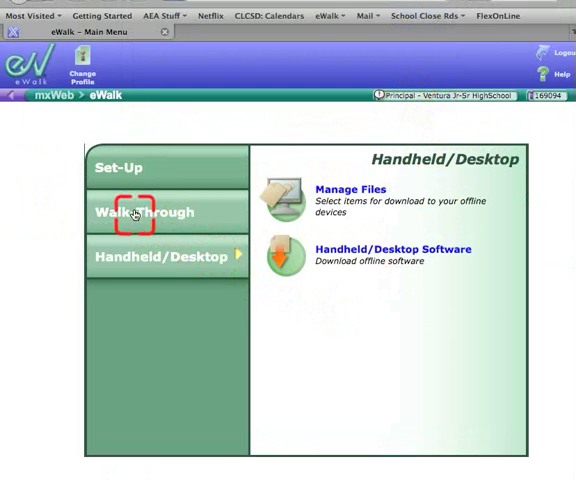
Step: Show the Walk-Throughs table listing the uploaded VHS Teacher Walkthrough entries
left_click(144, 212)
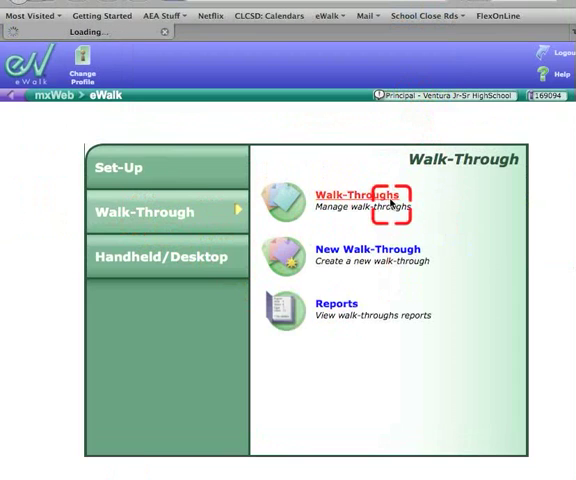
left_click(352, 192)
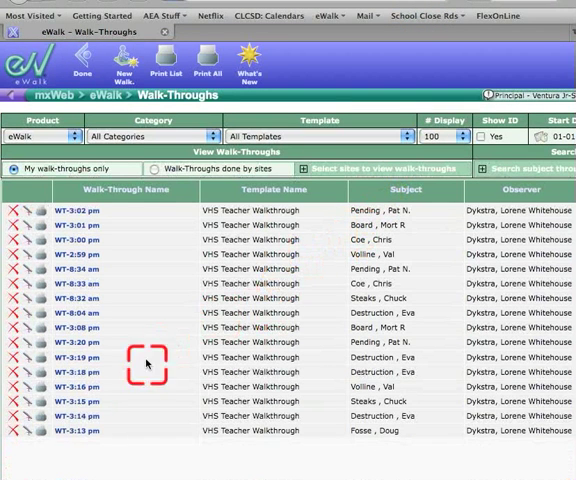
mouse_move(116, 448)
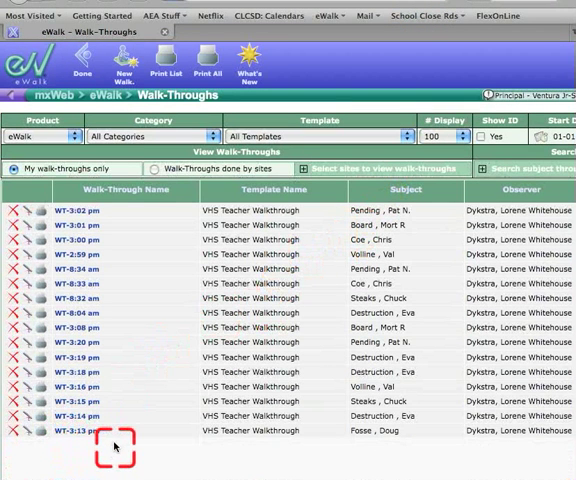
mouse_move(116, 232)
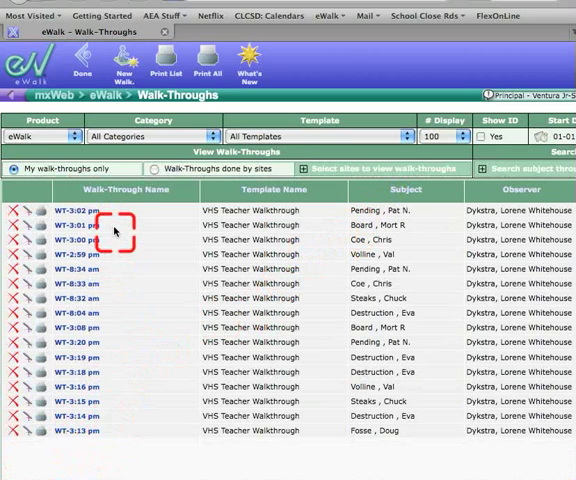
mouse_move(112, 232)
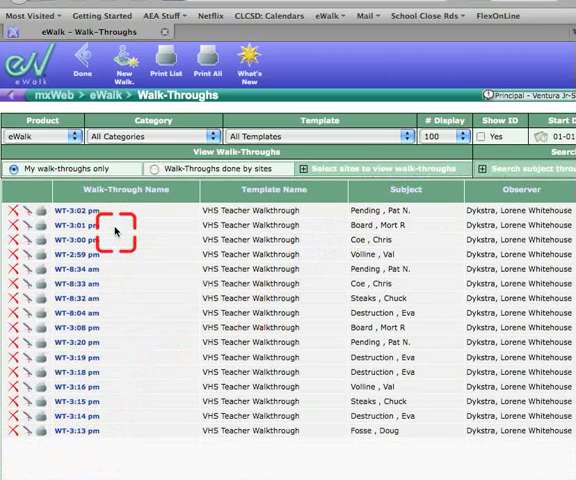
mouse_move(116, 232)
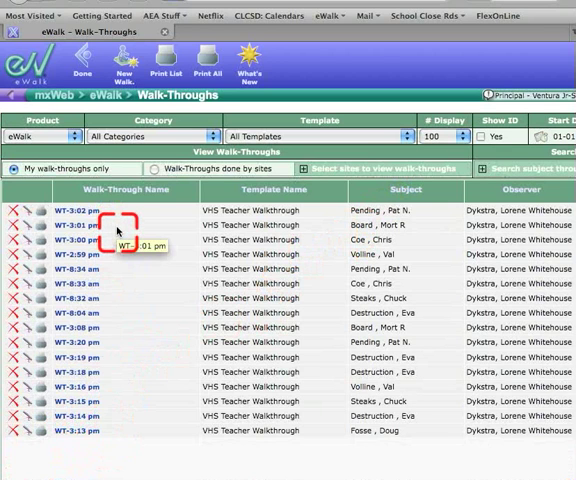